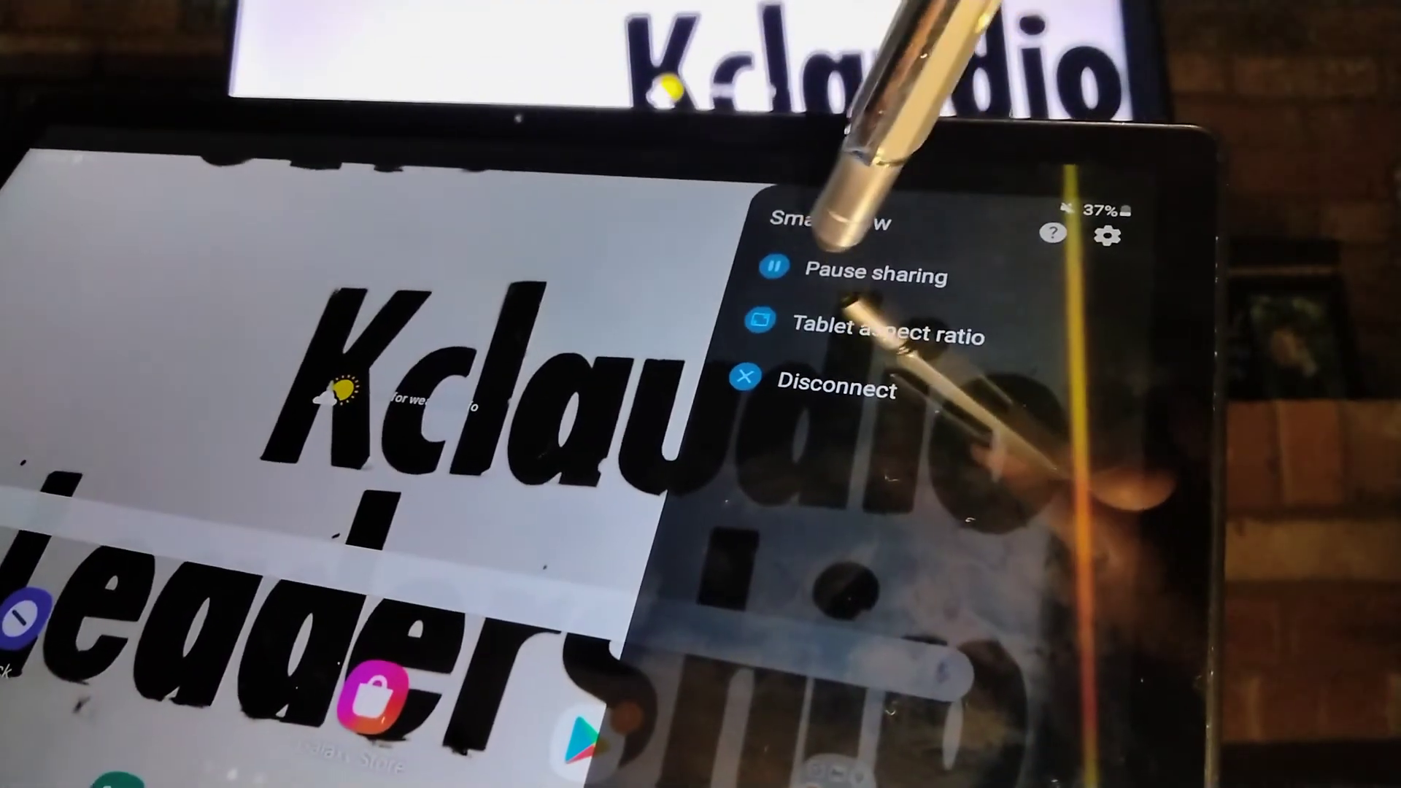
- Pause Smart View screen sharing so the TV shows the paused notice
{"action": "left_click", "coordinate": [872, 275]}
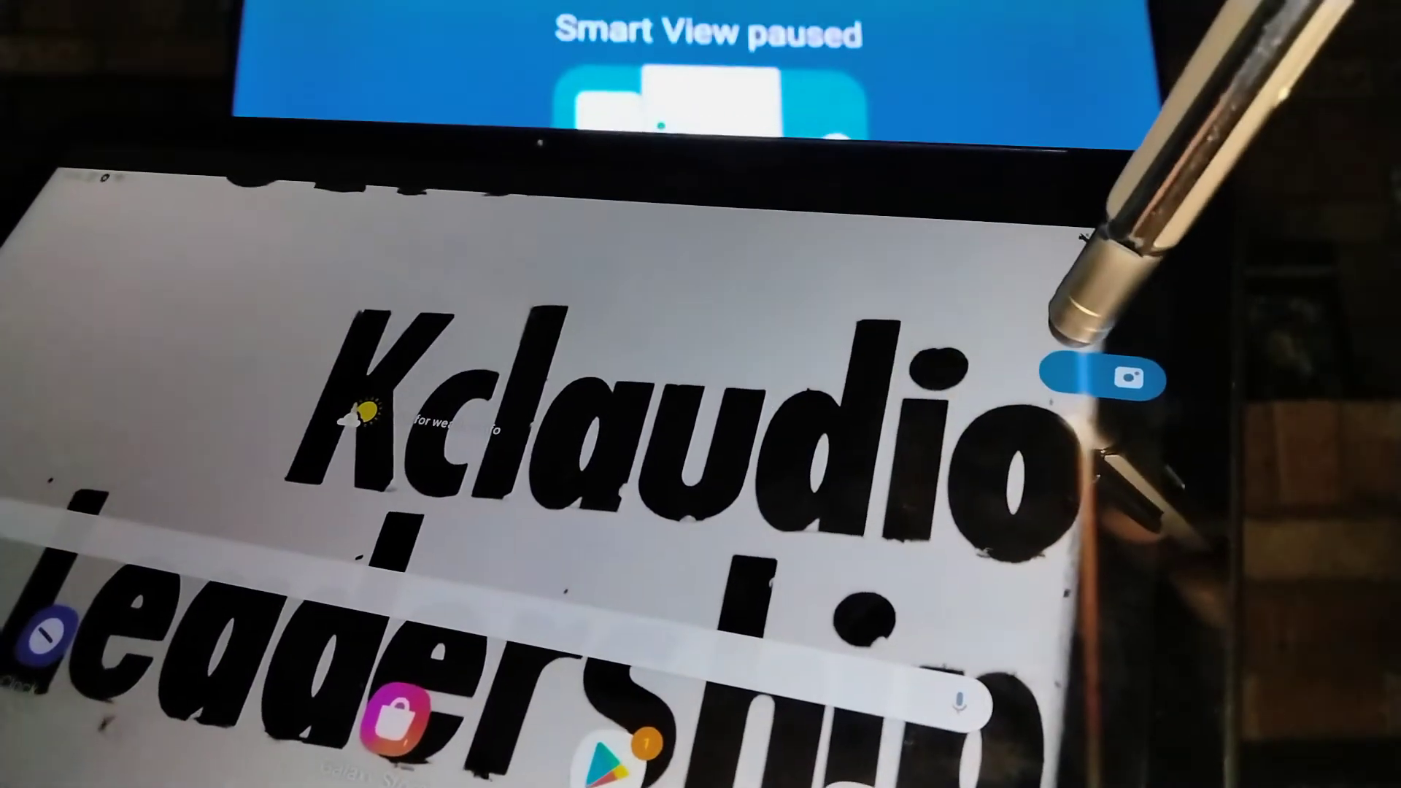